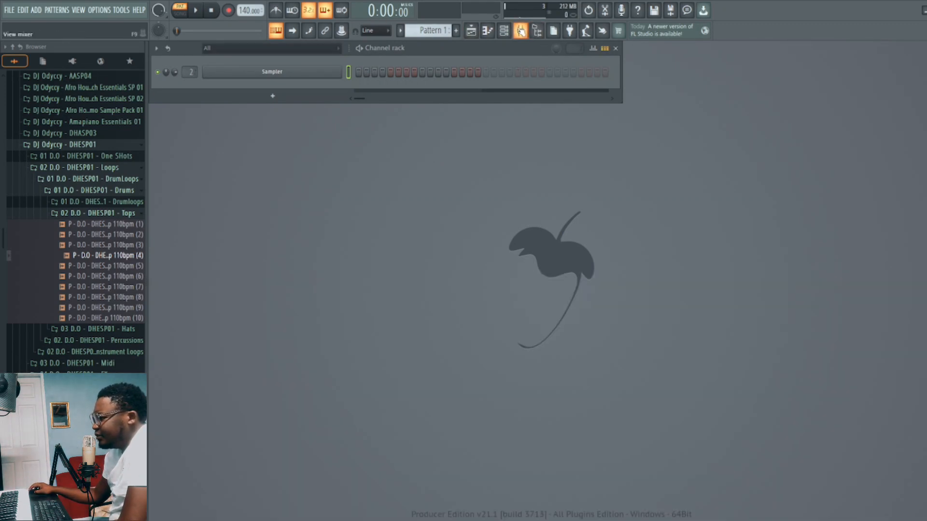
- Show the mixer below the channel rack and select the Master track
left_click(519, 30)
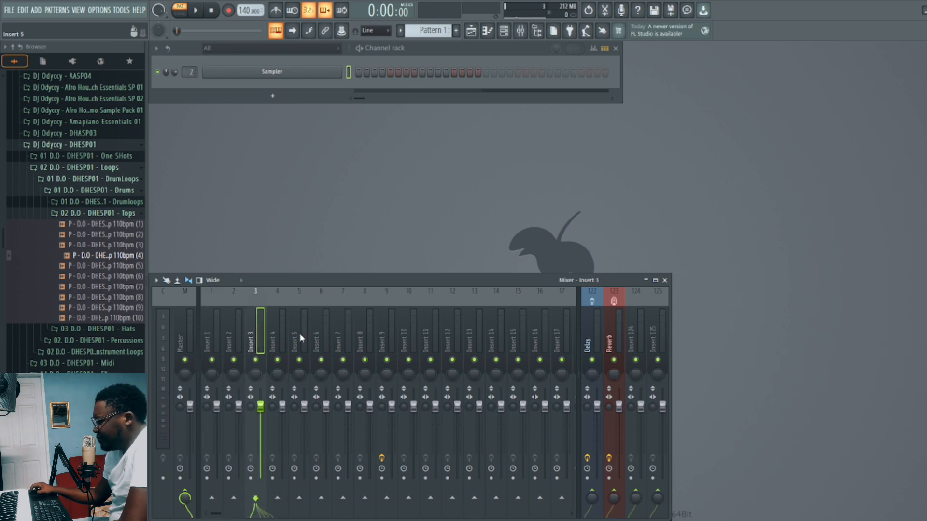
left_click(184, 339)
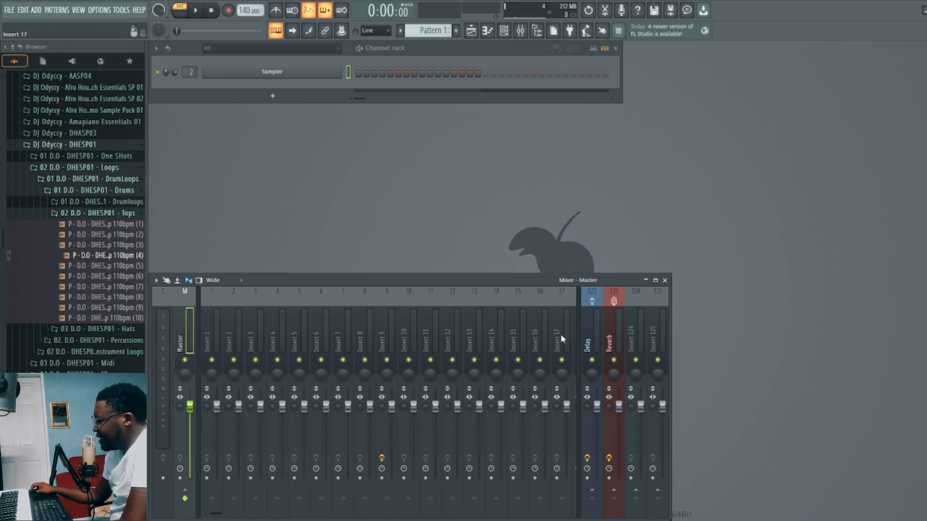
mouse_move(698, 389)
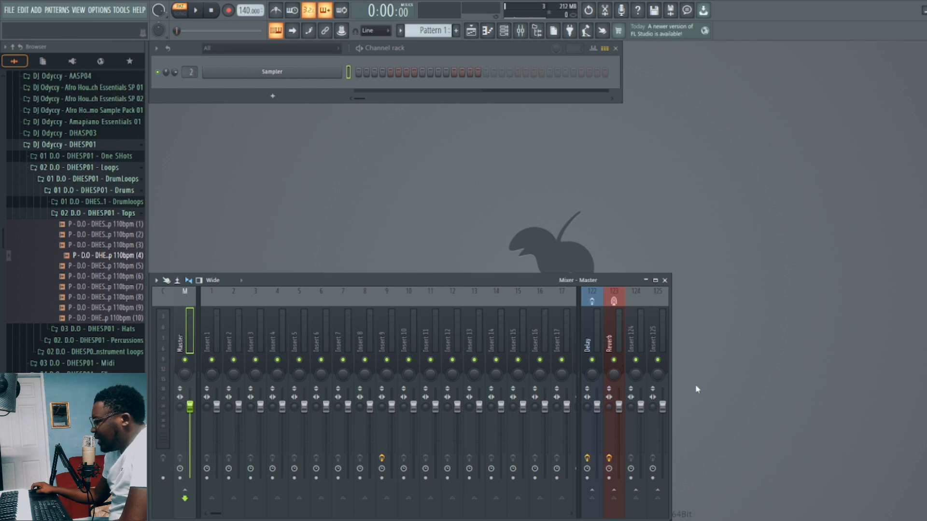
mouse_move(690, 285)
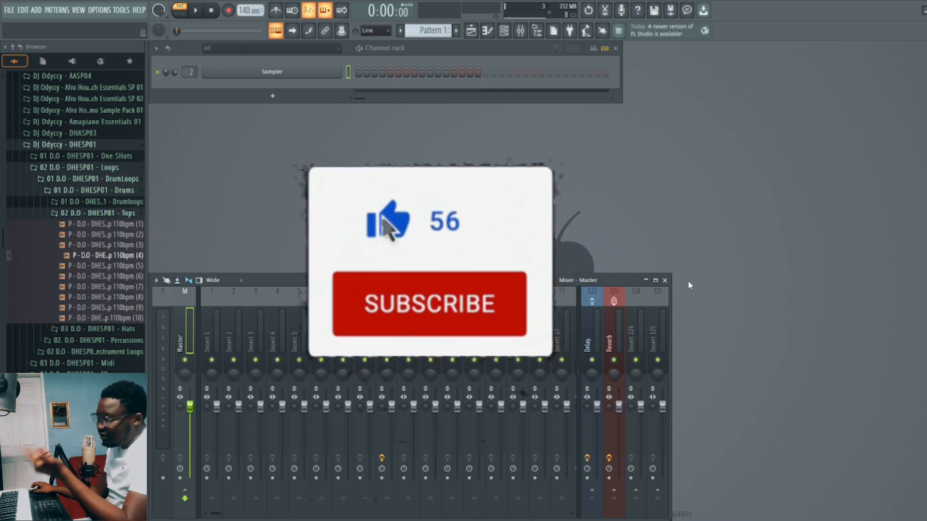
left_click(429, 303)
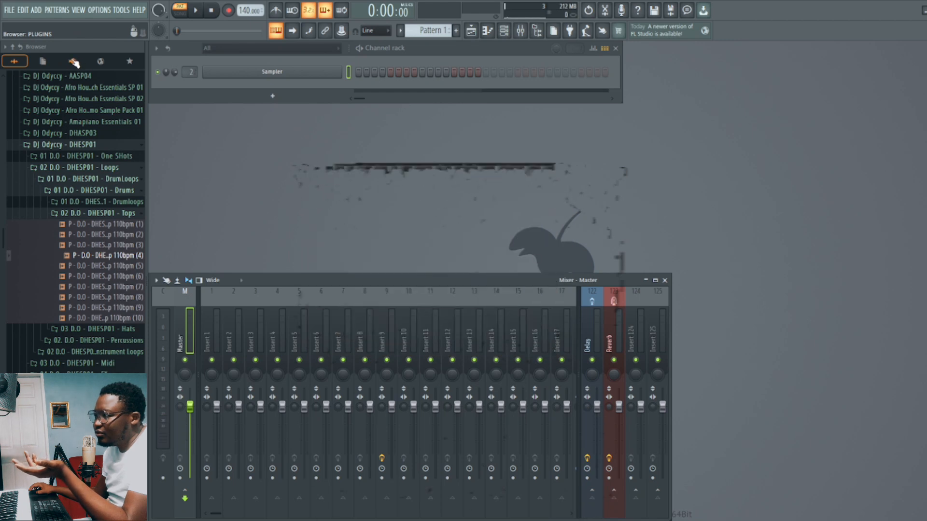
- From the plugin database's Effects category, drag DeEsser Mono onto Insert 4
left_click(73, 61)
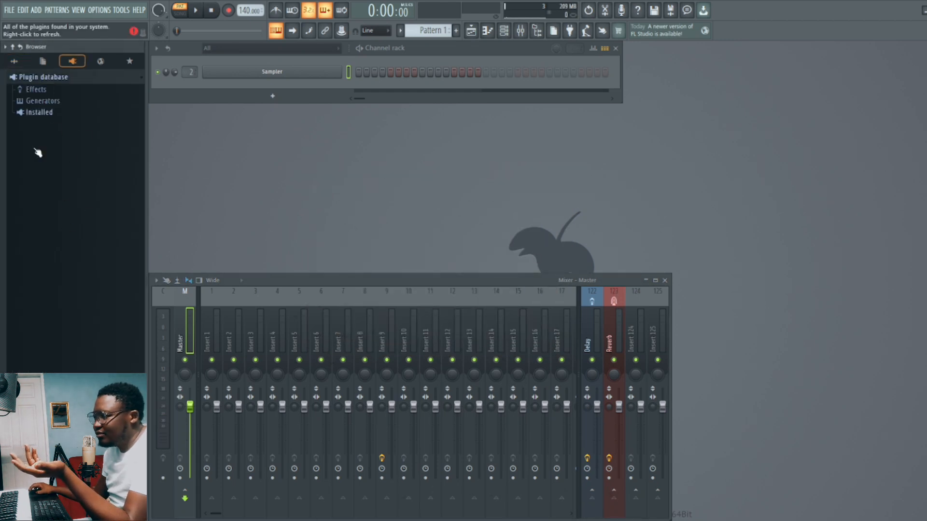
left_click(36, 90)
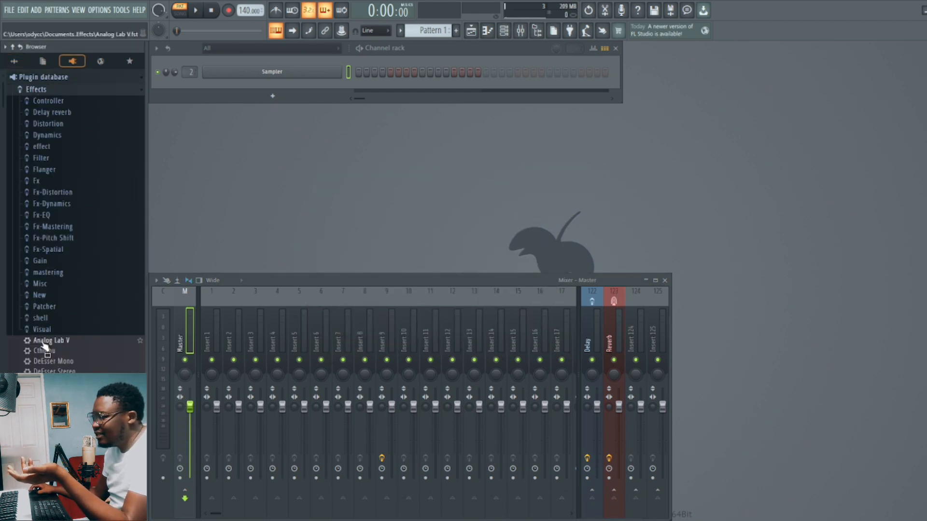
left_click_drag(56, 361, 340, 361)
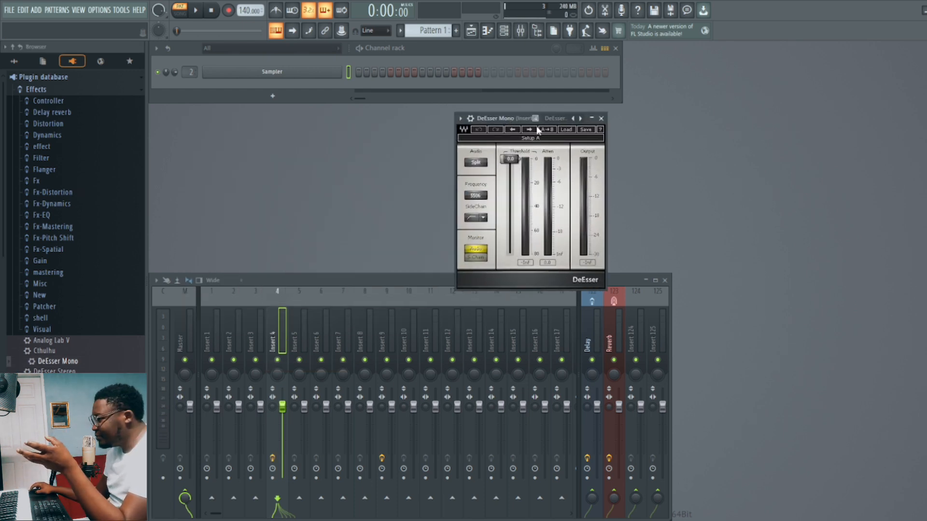
- Pull the DeEsser Mono Threshold slider down to about -27 dB
left_click_drag(509, 159, 509, 182)
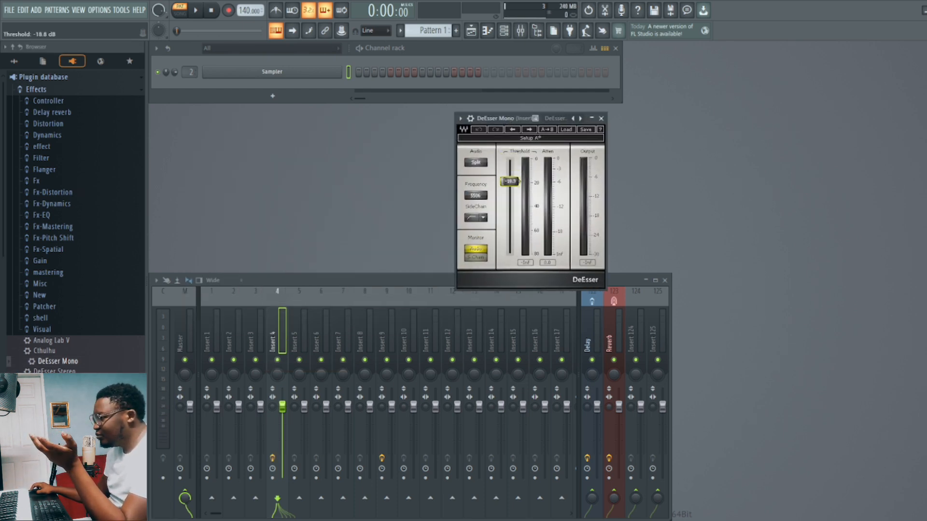
left_click_drag(510, 182, 510, 191)
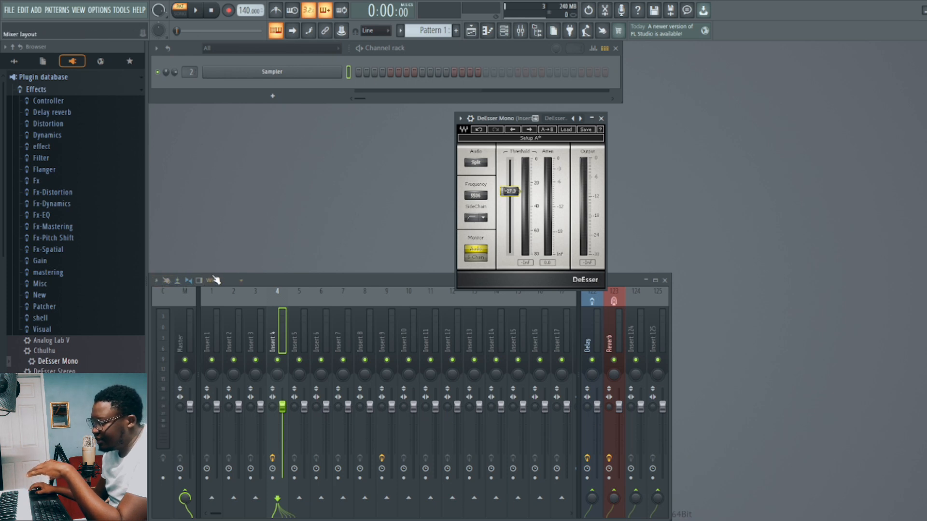
- Restore the track inspector on the right, showing Insert 4's DeEsser Mono slot
left_click(166, 280)
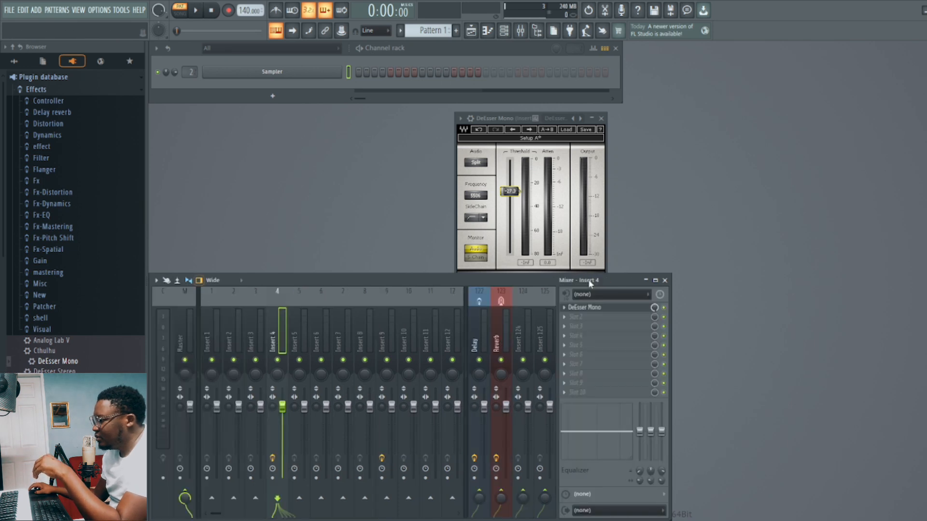
mouse_move(598, 287)
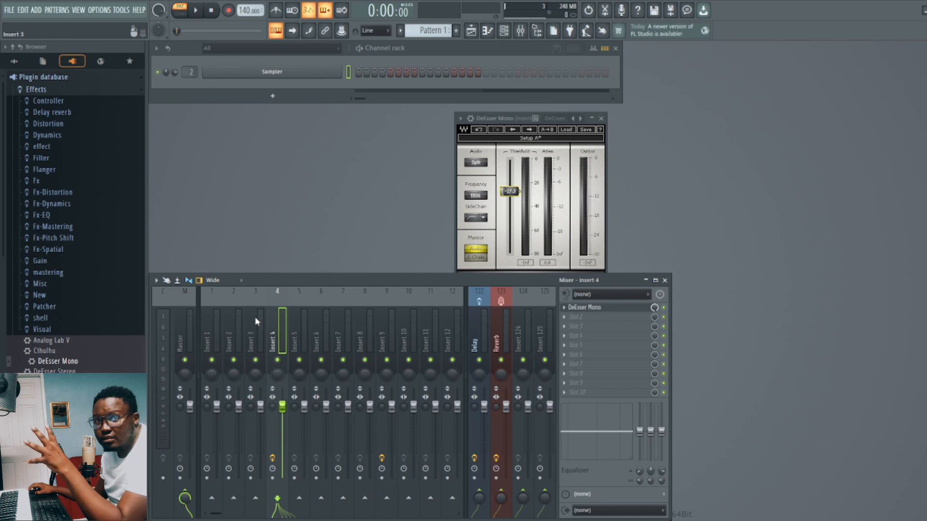
mouse_move(198, 280)
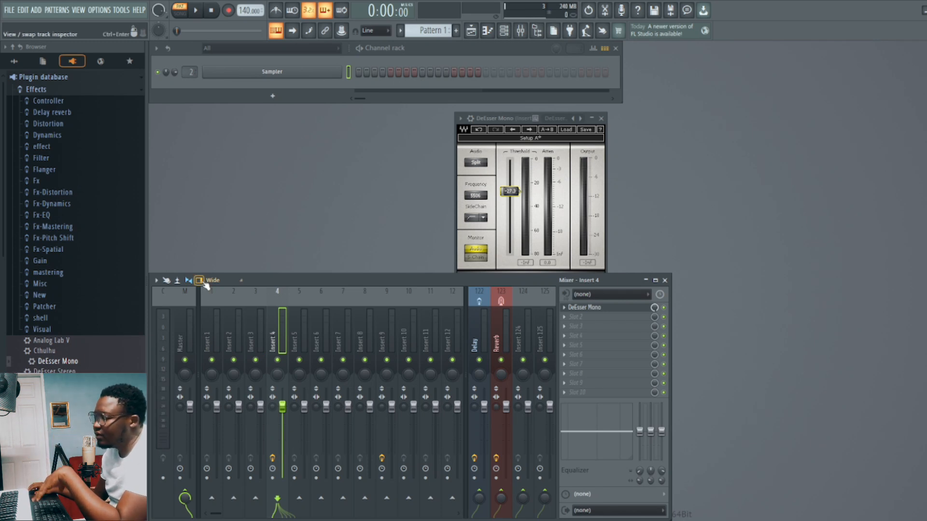